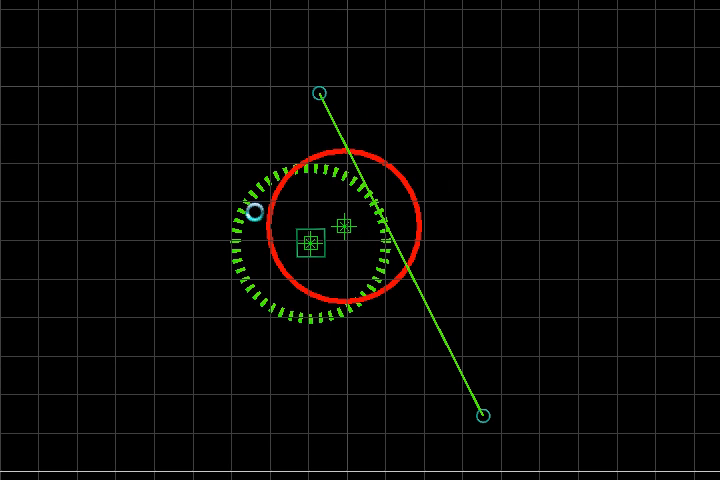
- Move the red ball up above the dashed green circle, leaving the line near-vertical
{"action": "left_click_drag", "start_coordinate": [255, 212], "coordinate": [618, 253]}
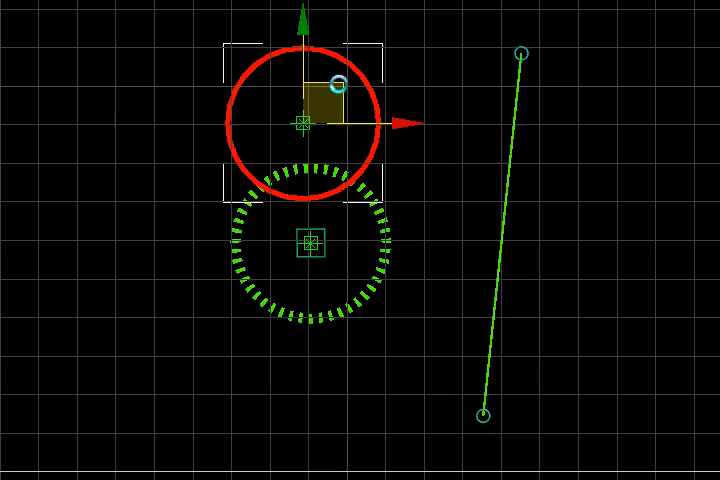
- Place the red ball on the near-vertical green line so both circles overlap
{"action": "left_click_drag", "start_coordinate": [302, 118], "coordinate": [425, 152]}
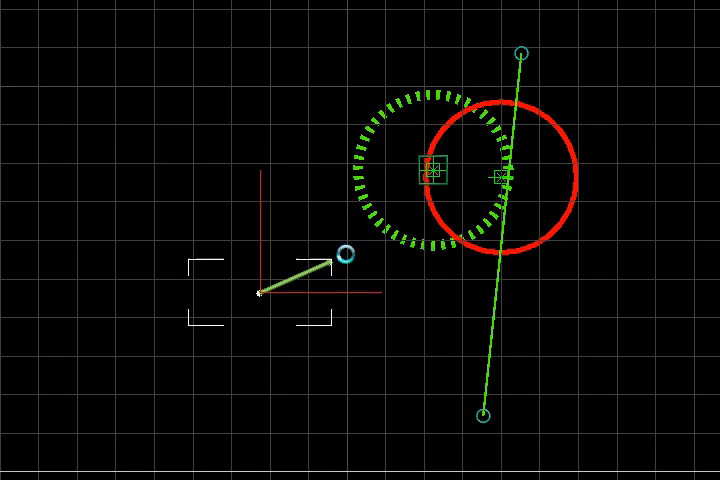
- Draw the incoming path to the dashed circle's centre and the upward bounce line, forming a V
{"action": "left_click_drag", "start_coordinate": [345, 257], "coordinate": [405, 130]}
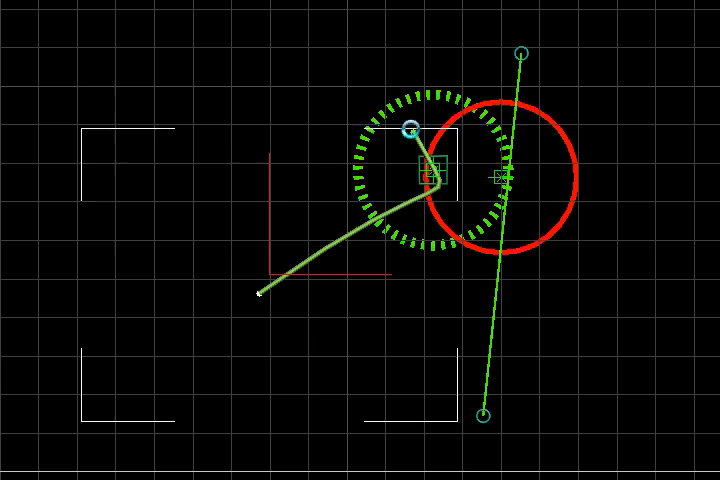
{"action": "left_click_drag", "start_coordinate": [408, 128], "coordinate": [328, 12]}
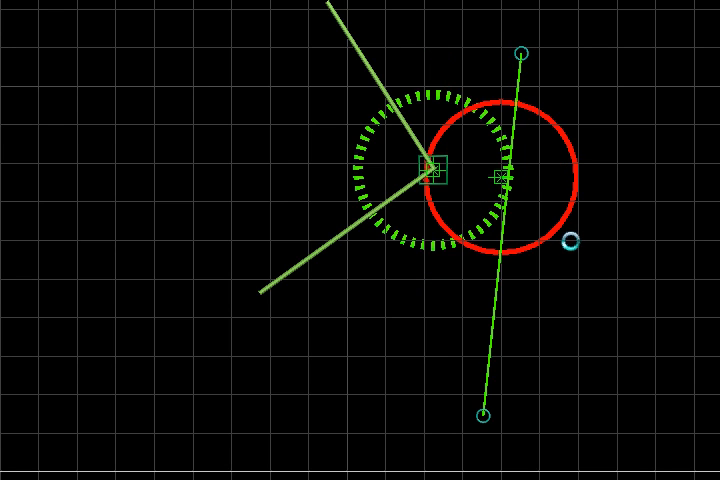
{"action": "left_click_drag", "start_coordinate": [572, 242], "coordinate": [14, 163]}
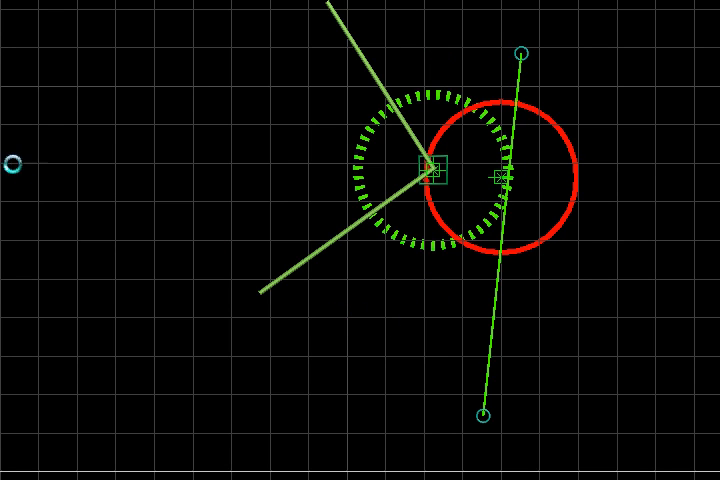